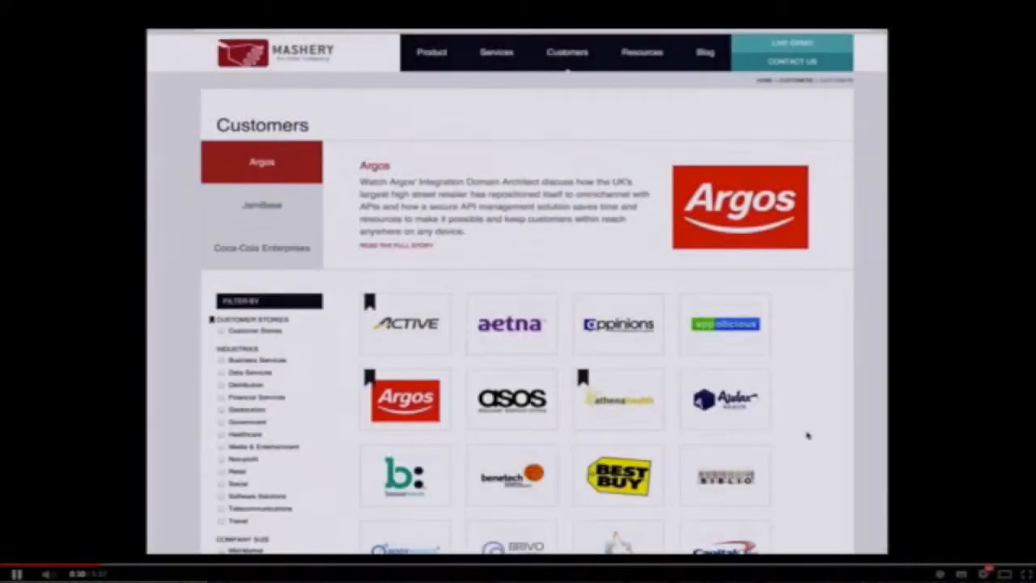
pyautogui.moveTo(454, 327)
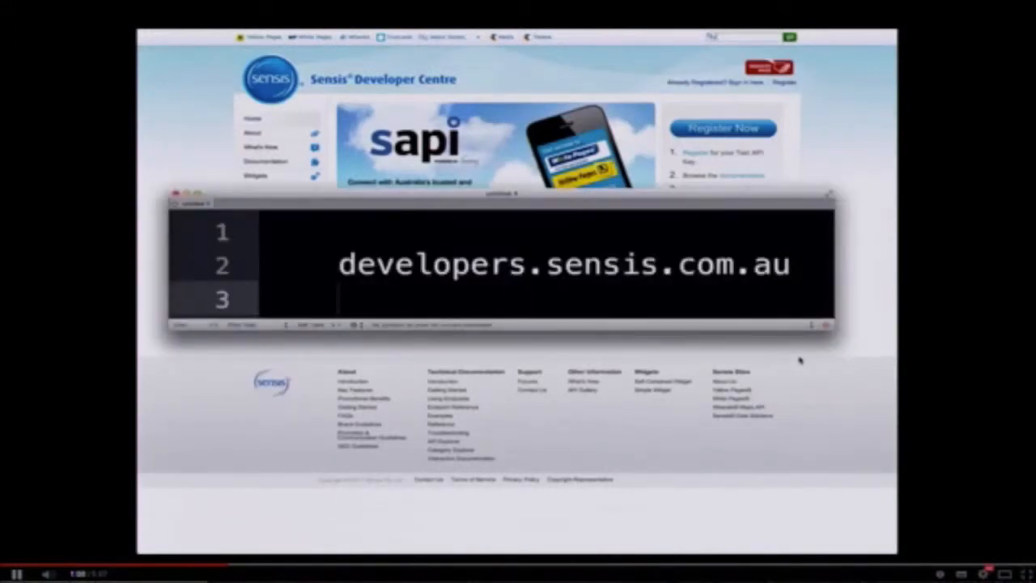
# Sign in to the Sensis Developer Centre to reach the Interactive API Documentation listing Search, Get by Listing ID and Reviews
pyautogui.click(829, 196)
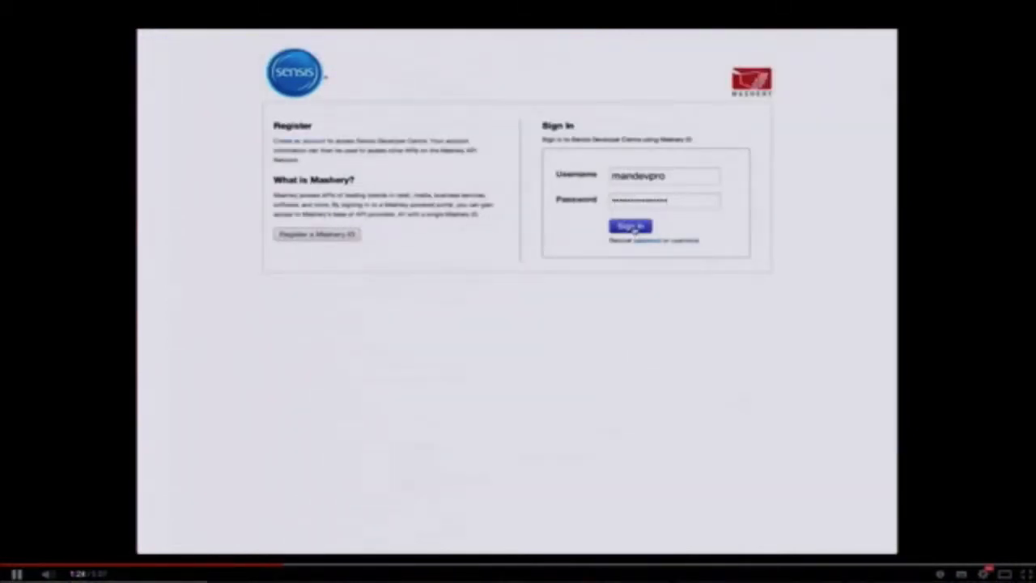
pyautogui.click(630, 226)
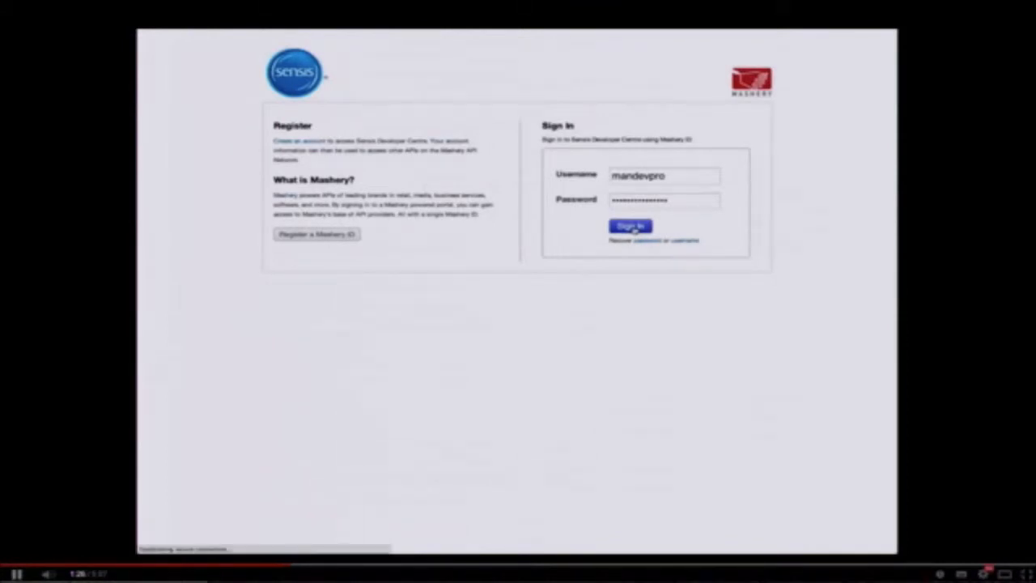
pyautogui.click(628, 227)
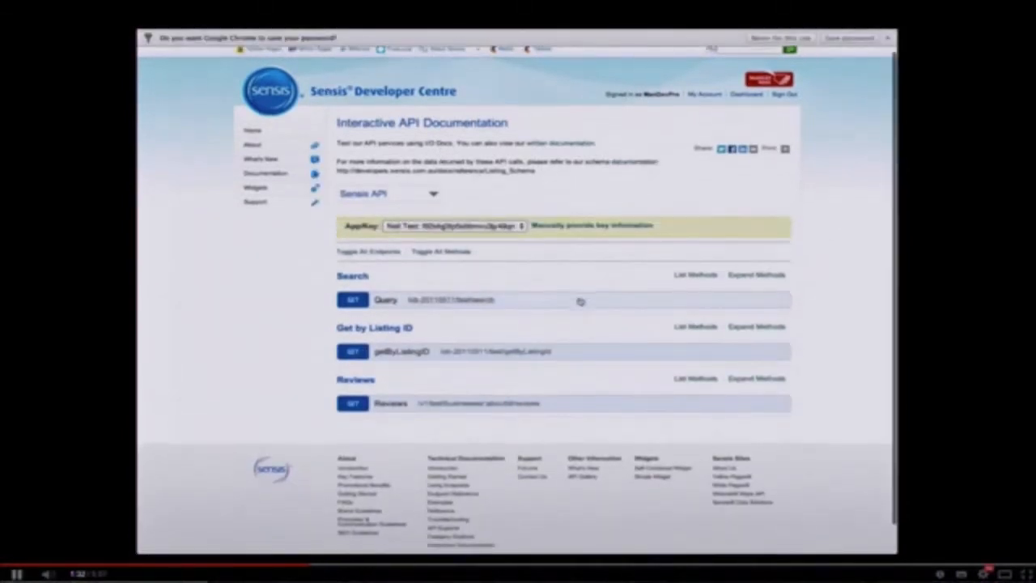
# Run the Search > Query method live with the query 'opera house'
pyautogui.click(402, 298)
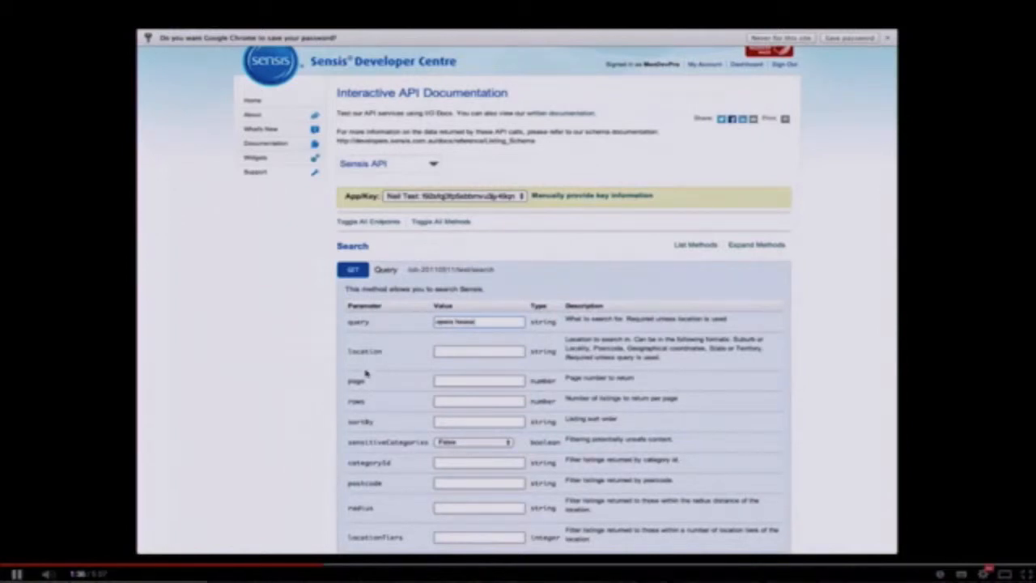
pyautogui.scroll(-3)
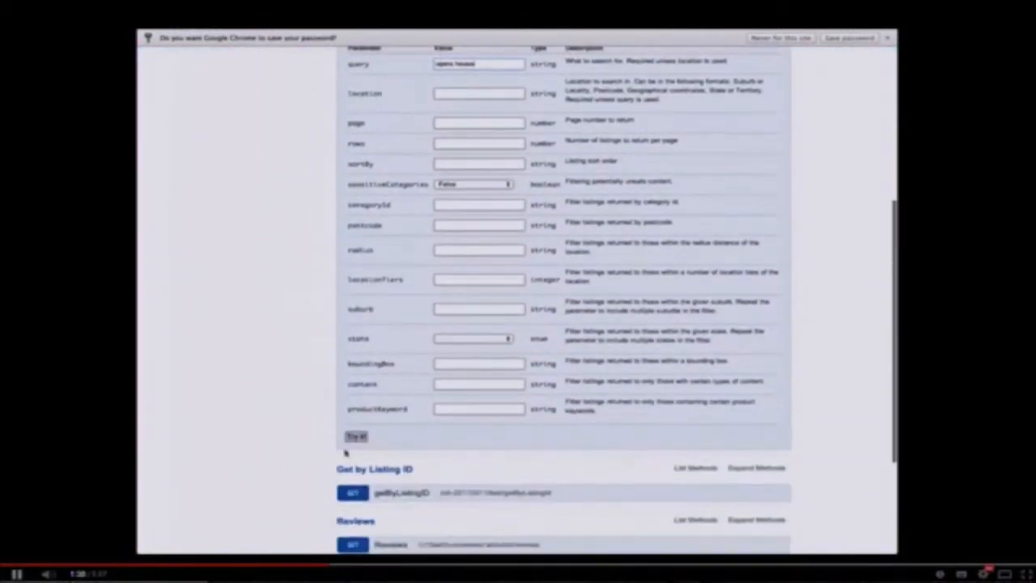
pyautogui.click(356, 437)
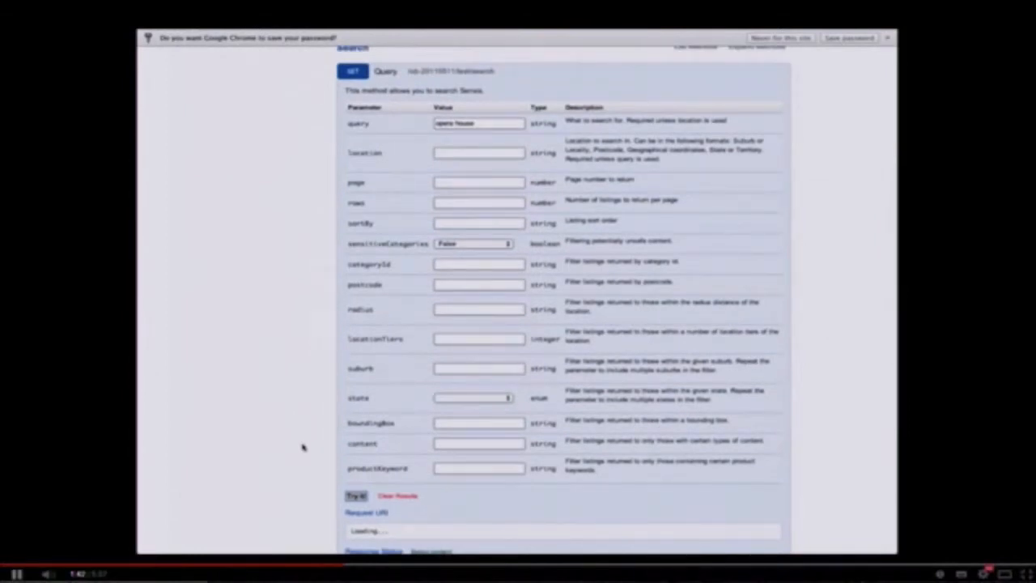
# Review the request details and the 200 OK JSON response body of the opera house search
pyautogui.scroll(-3)
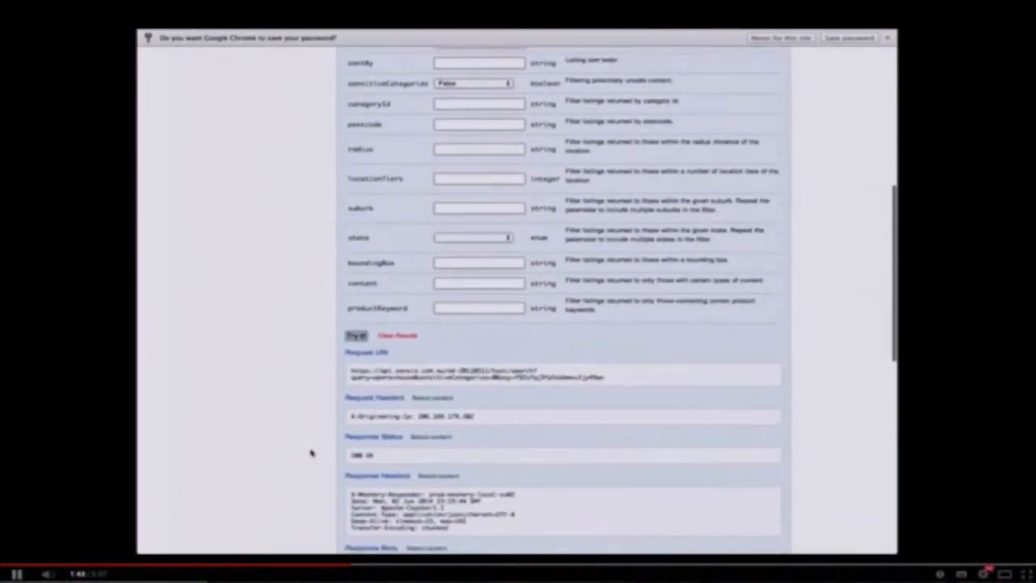
pyautogui.scroll(-3)
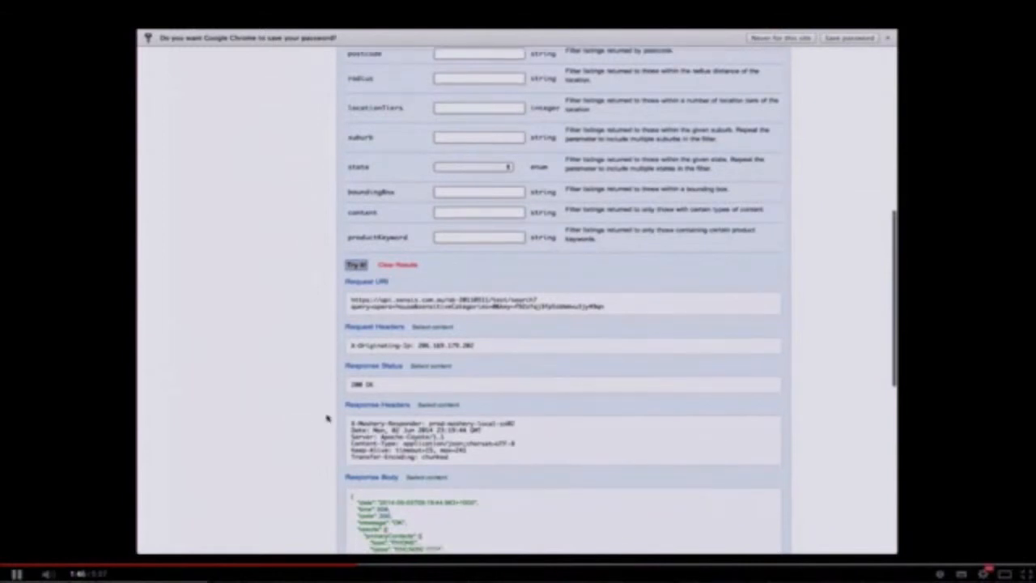
pyautogui.scroll(-3)
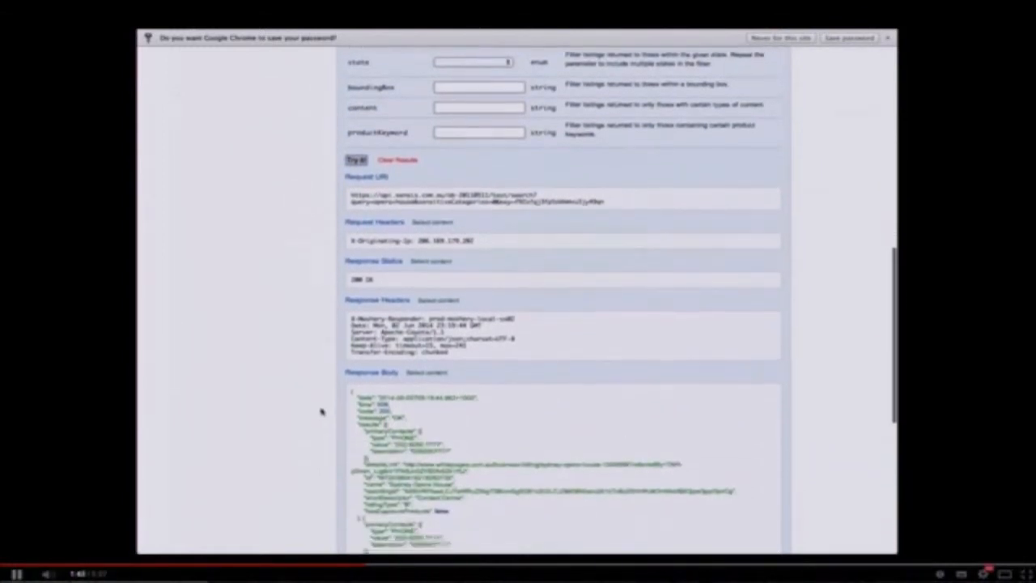
pyautogui.scroll(-3)
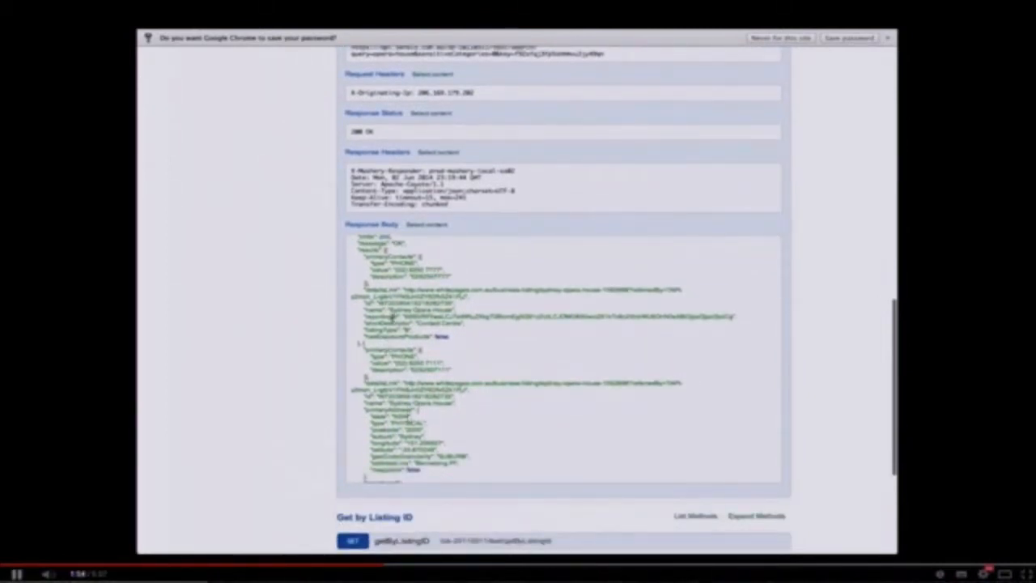
pyautogui.scroll(-3)
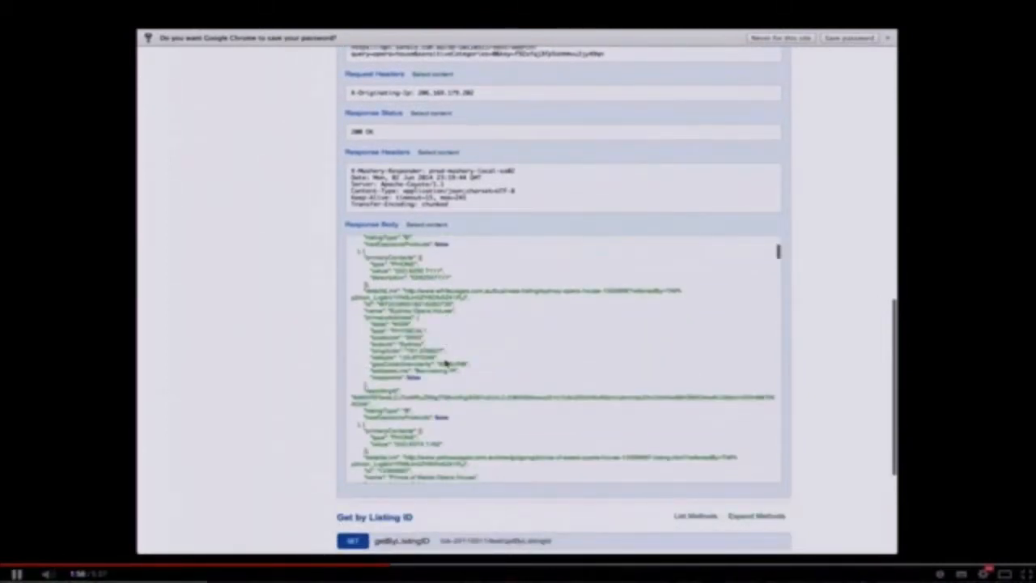
pyautogui.scroll(-3)
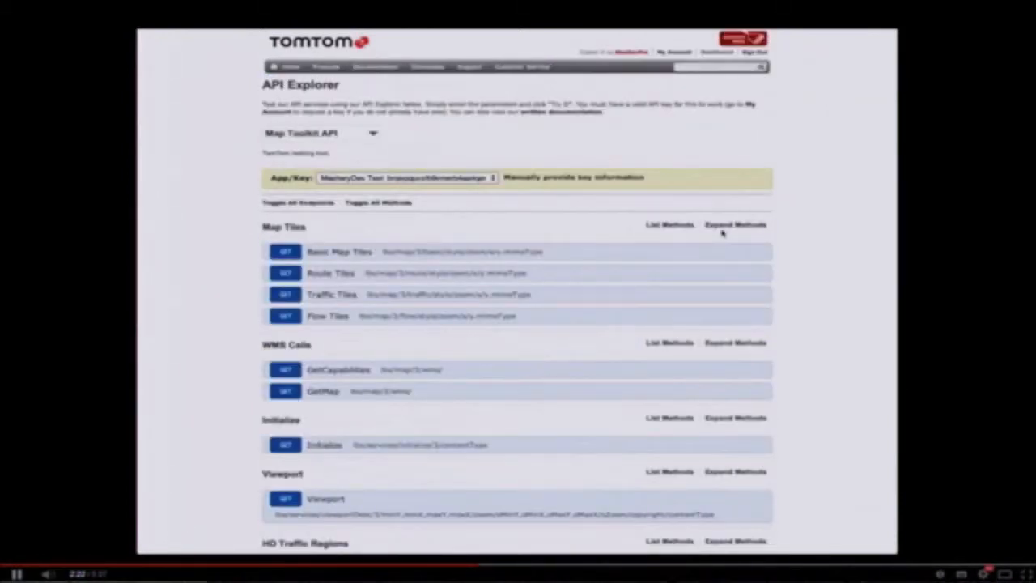
# Run a live Geocoding request in TomTom's API Explorer and review its 200 OK XML response
pyautogui.scroll(-3)
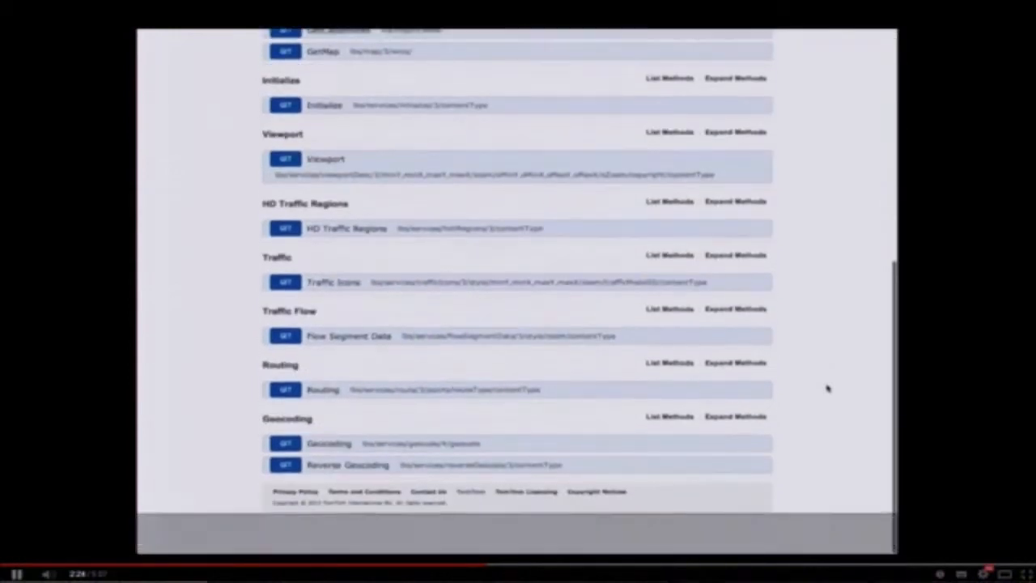
pyautogui.click(327, 443)
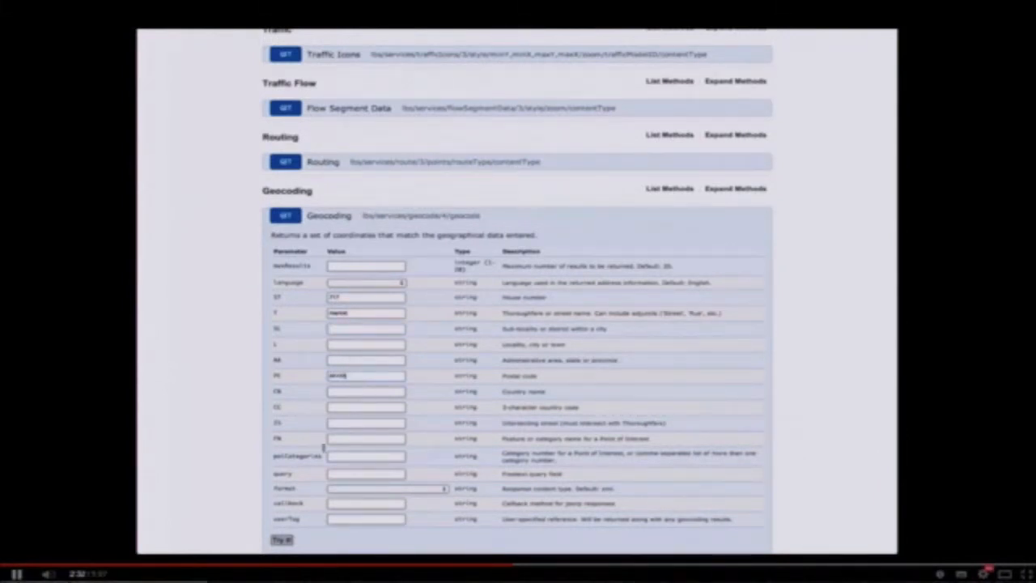
pyautogui.click(280, 541)
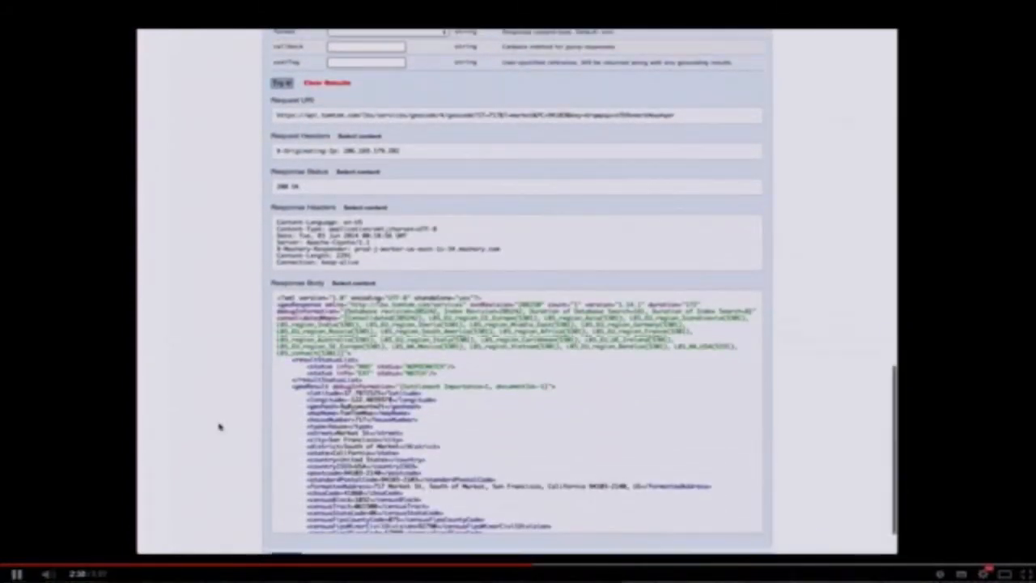
pyautogui.scroll(-3)
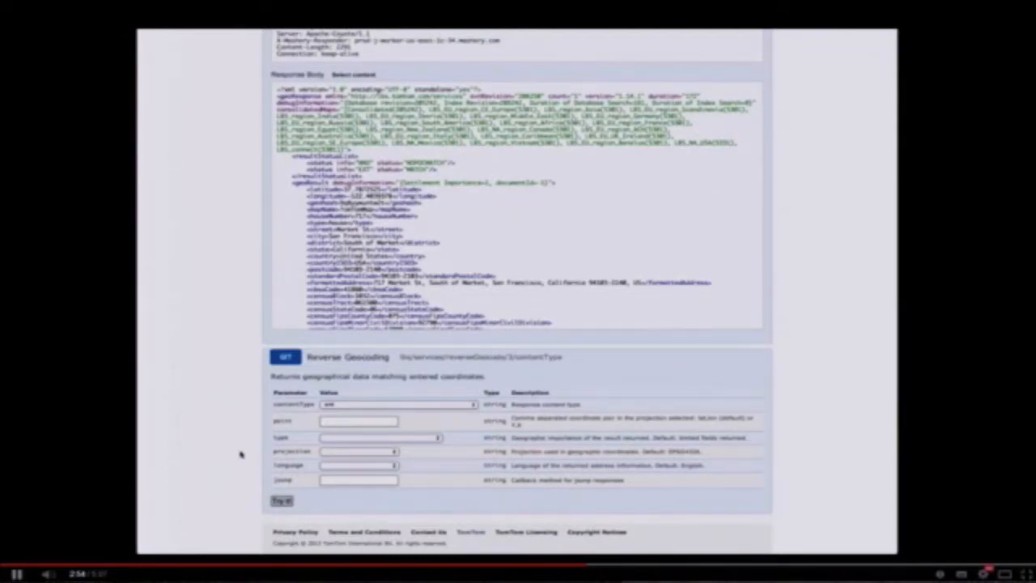
pyautogui.scroll(3)
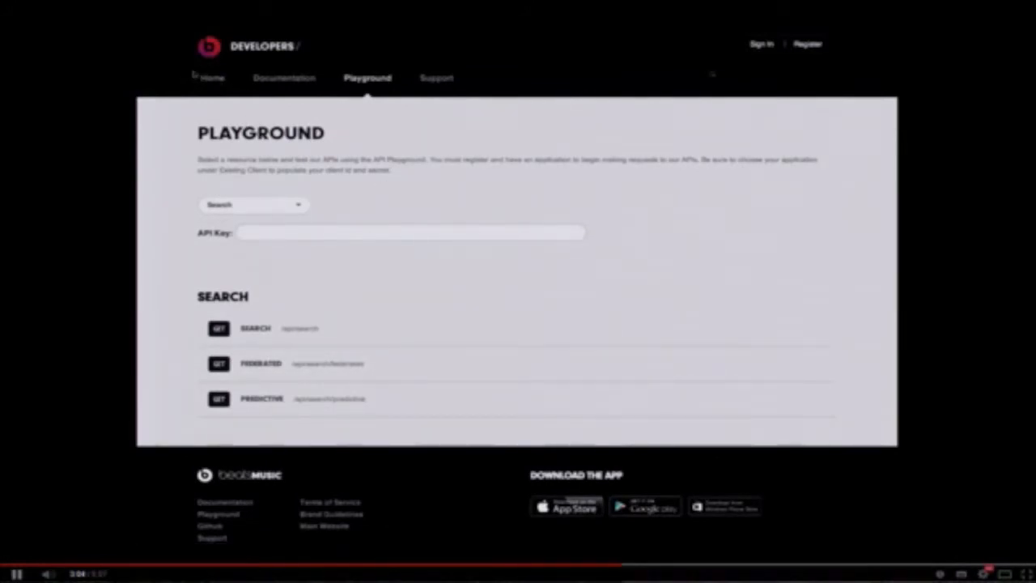
# Switch the Beats Music Playground from the Search API to the Playlists API and its OAuth 2.0 methods
pyautogui.click(212, 78)
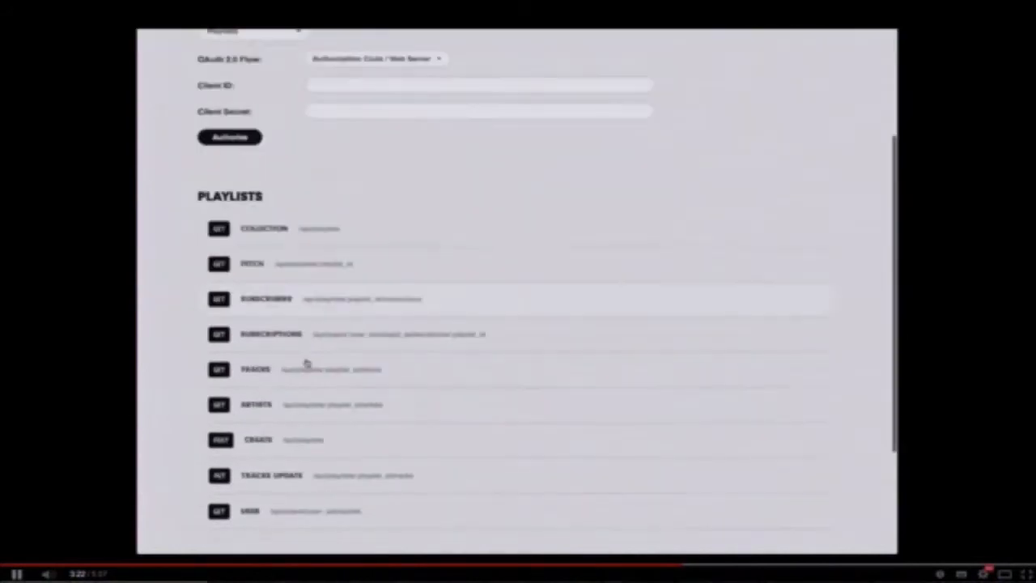
pyautogui.scroll(3)
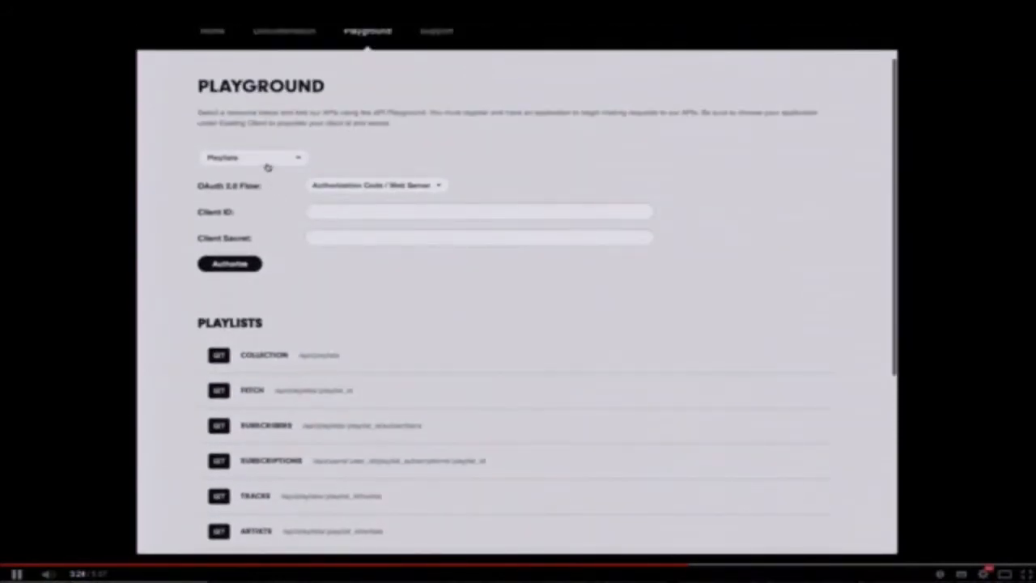
pyautogui.click(252, 157)
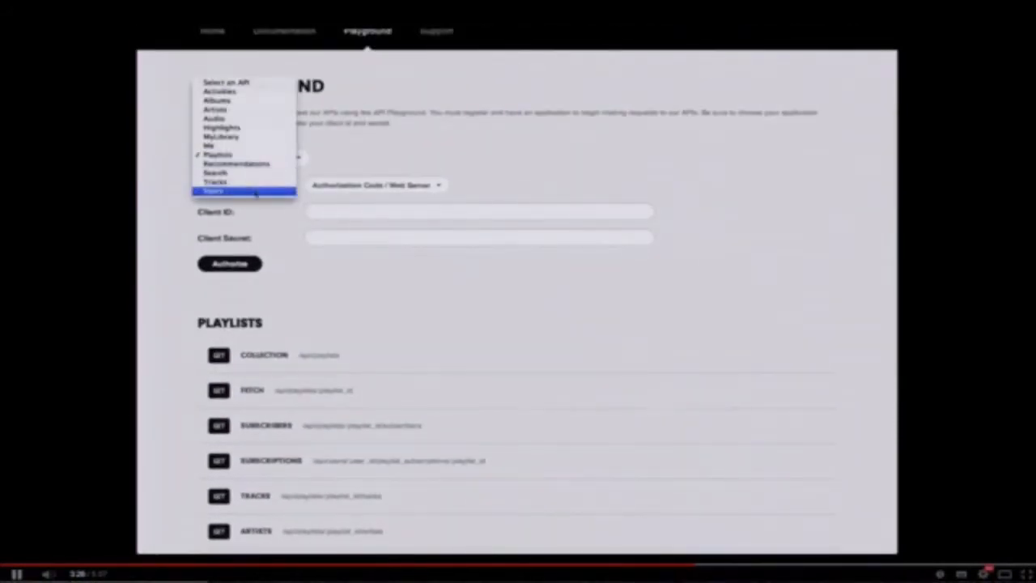
pyautogui.moveTo(226, 126)
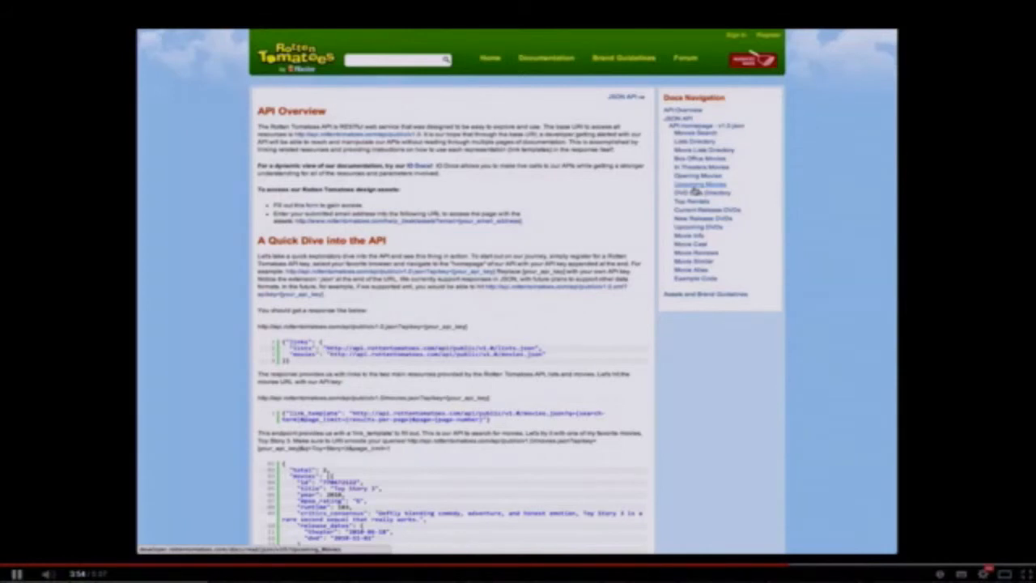
pyautogui.moveTo(450, 186)
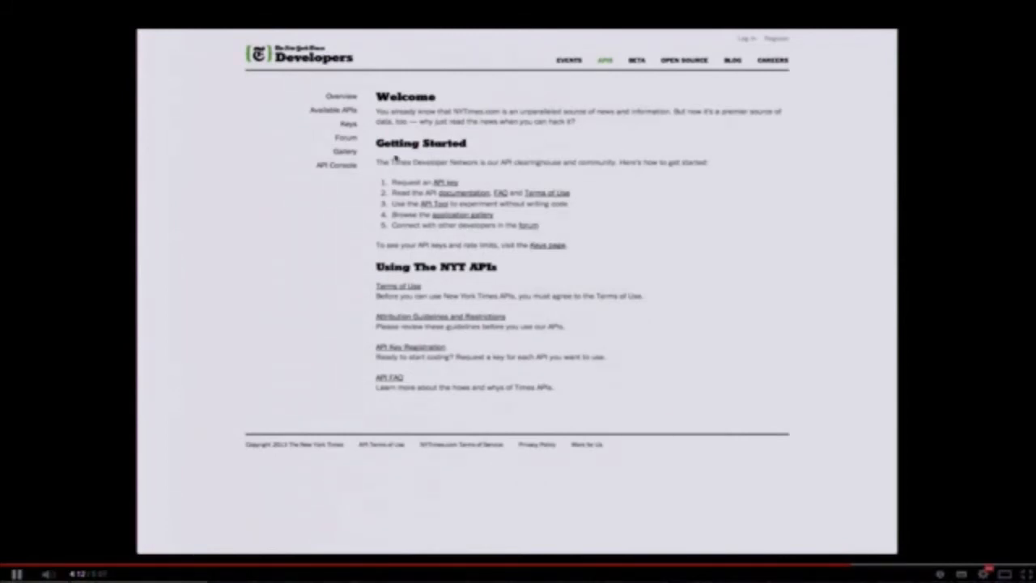
# Go from the NYT Developers welcome page to the Guardian Open Platform homepage
pyautogui.click(341, 110)
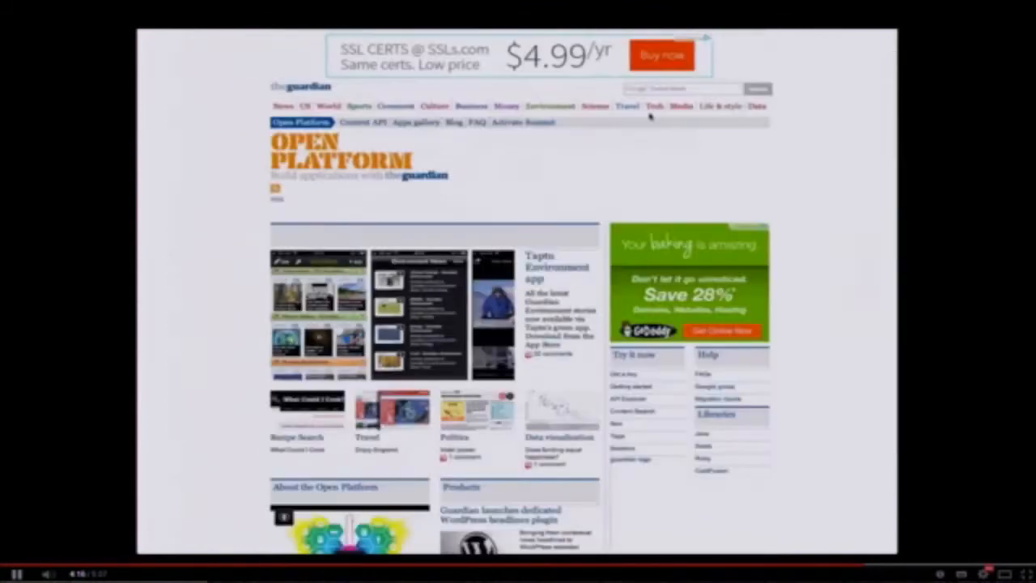
pyautogui.moveTo(570, 173)
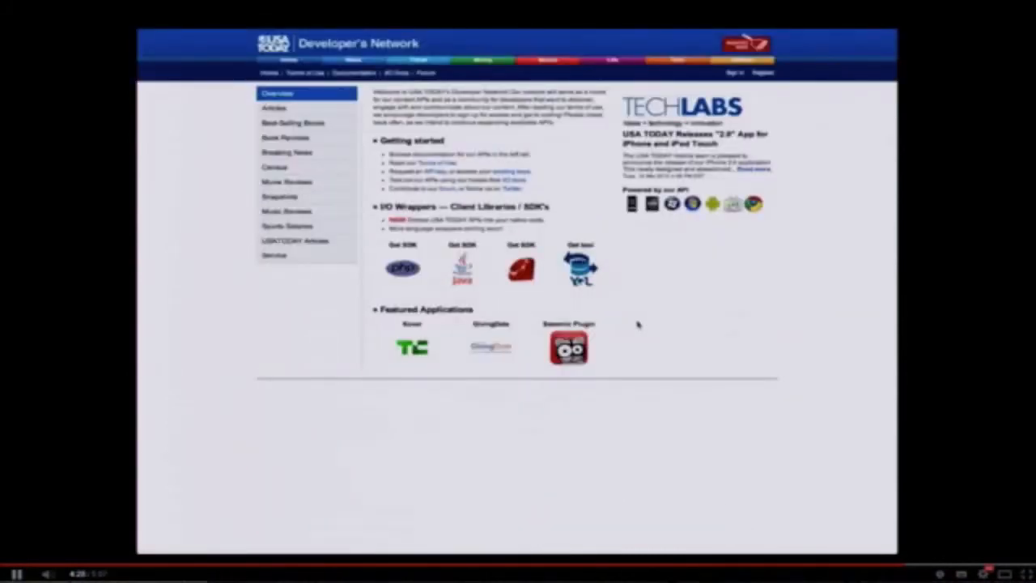
pyautogui.moveTo(293, 293)
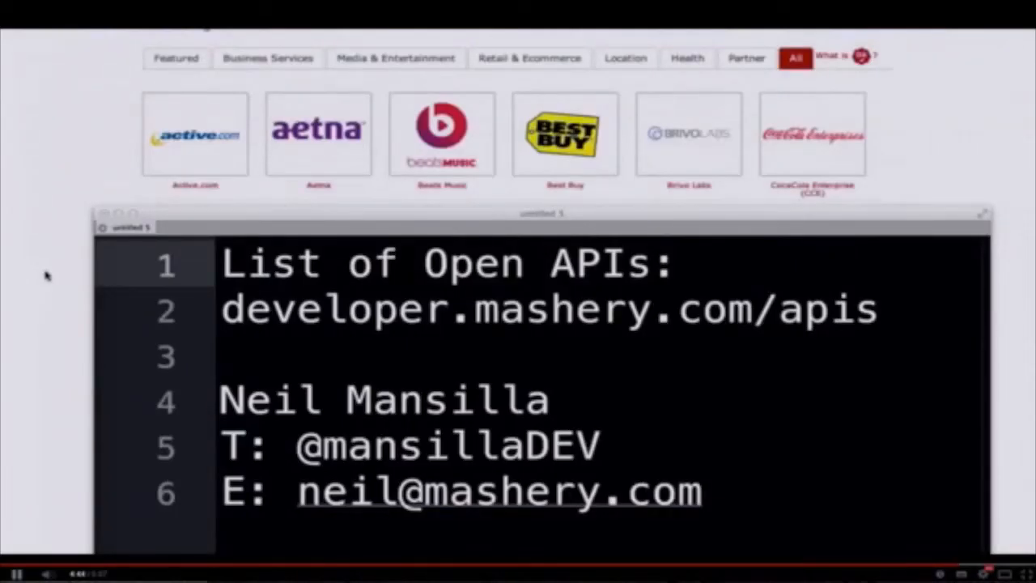
pyautogui.moveTo(68, 299)
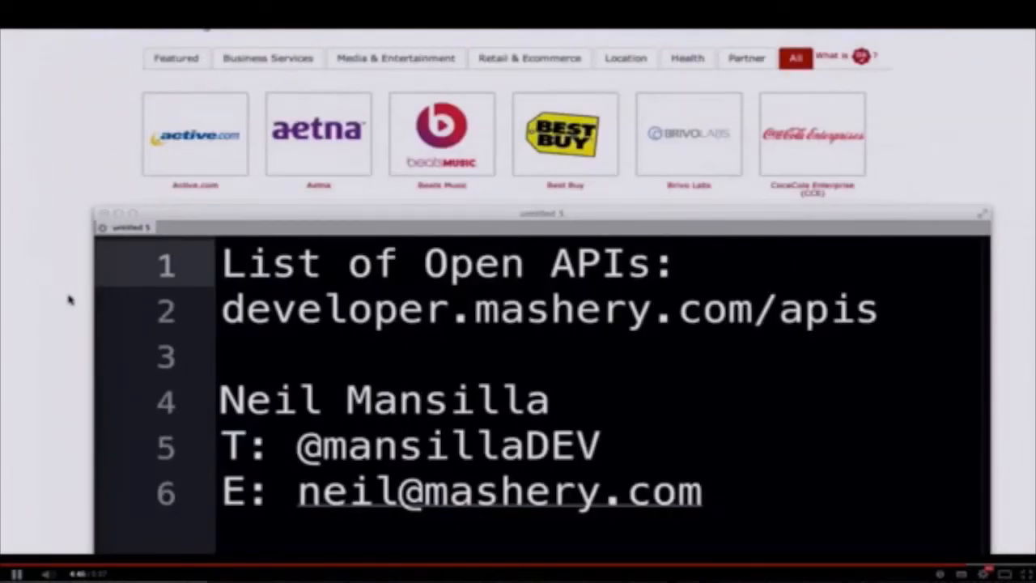
pyautogui.moveTo(71, 325)
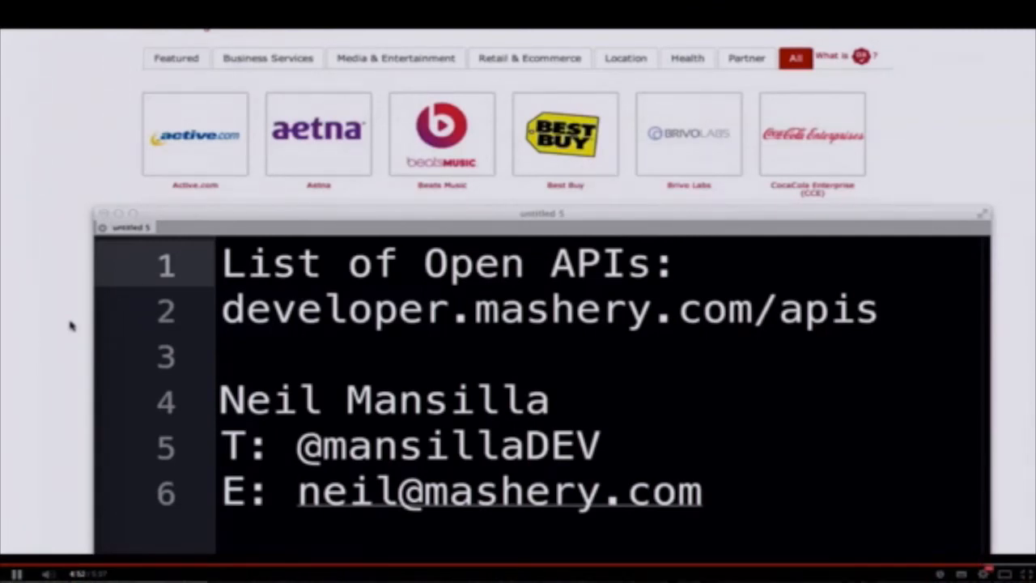
pyautogui.moveTo(431, 526)
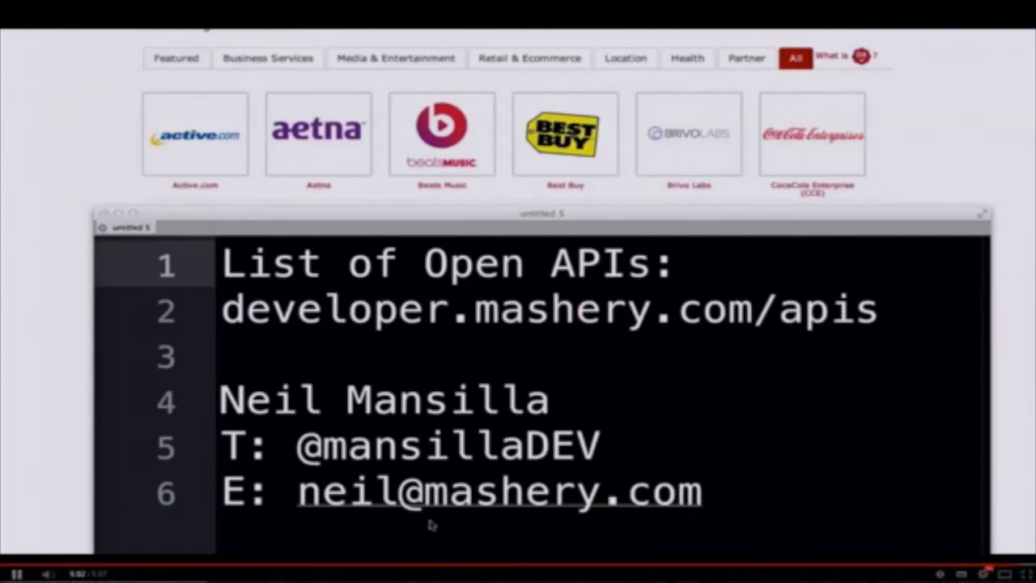
pyautogui.moveTo(690, 515)
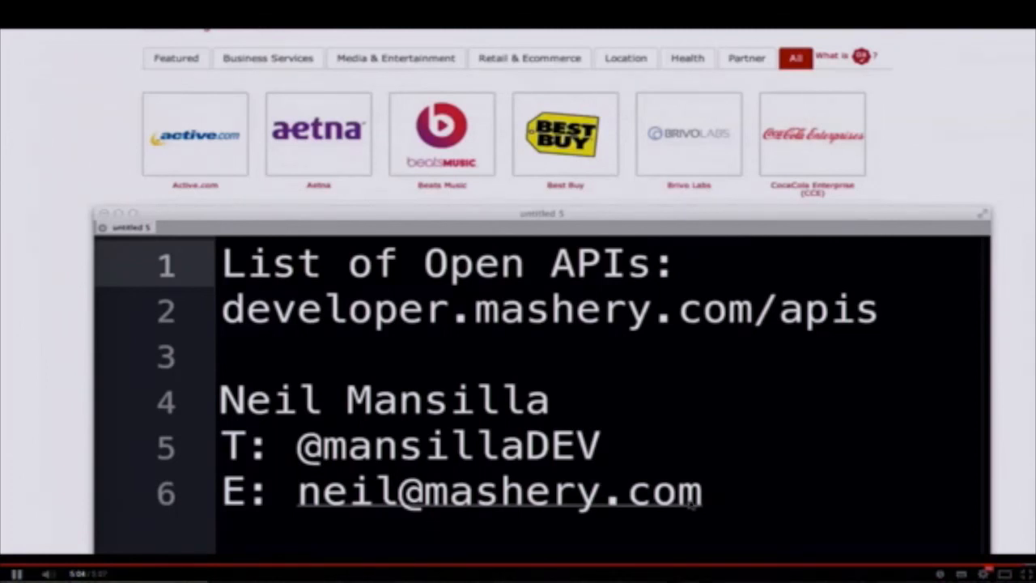